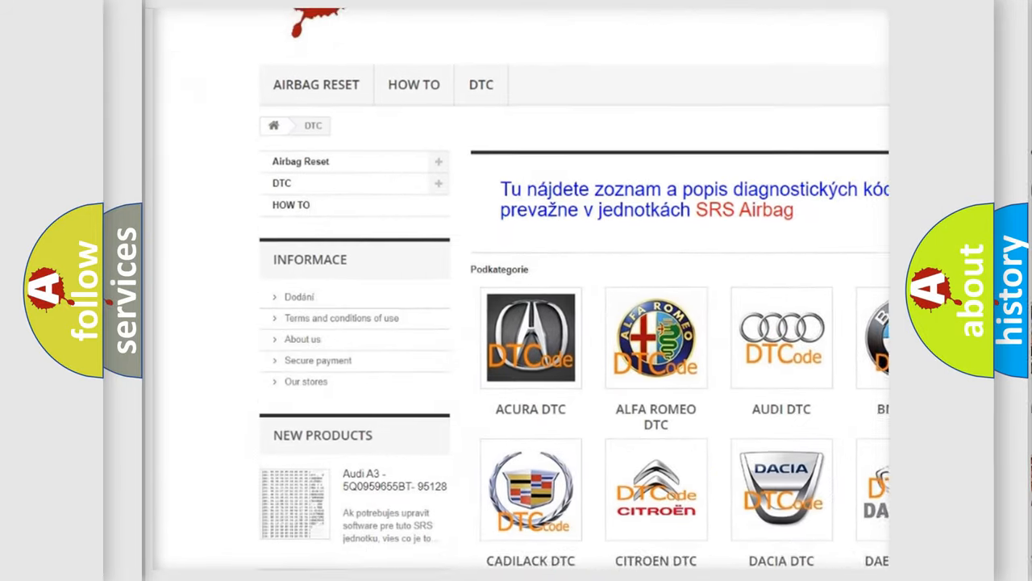
scroll(down, 3)
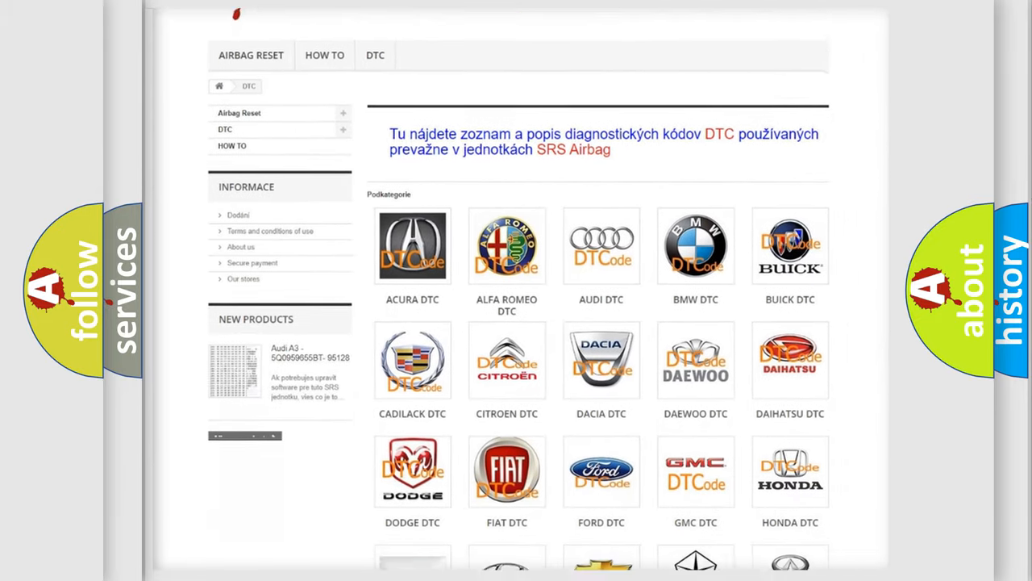
scroll(down, 3)
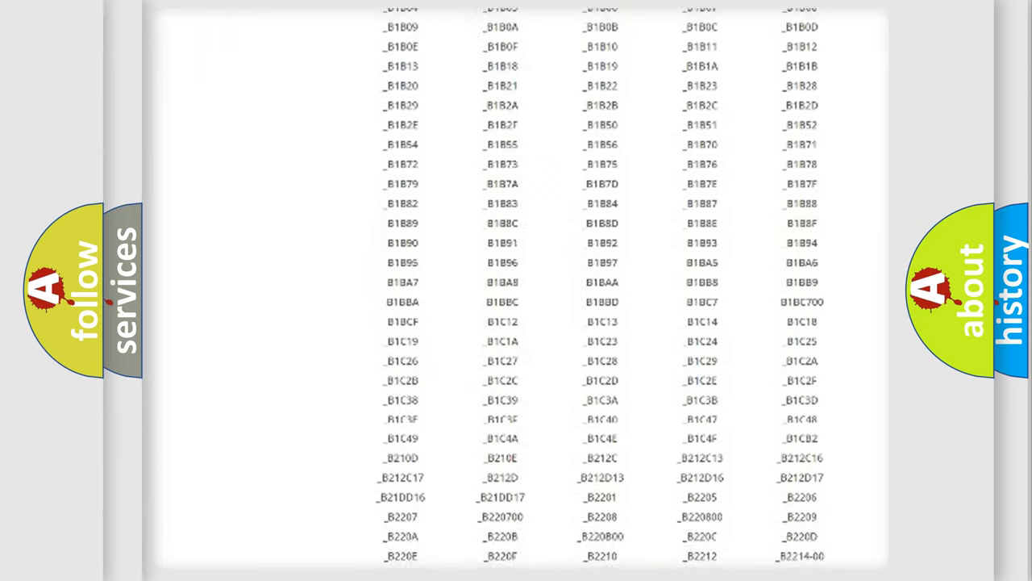
scroll(down, 3)
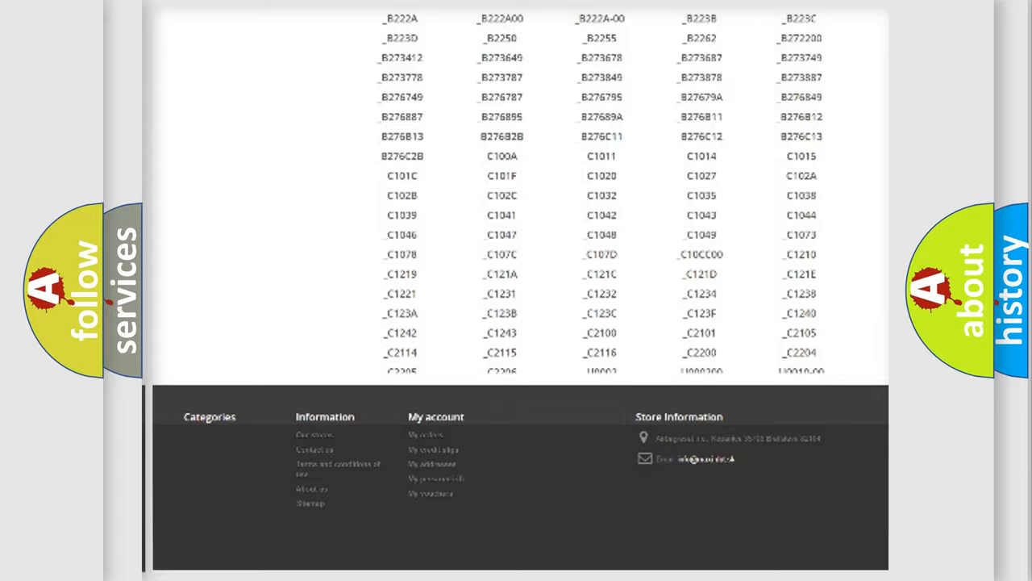